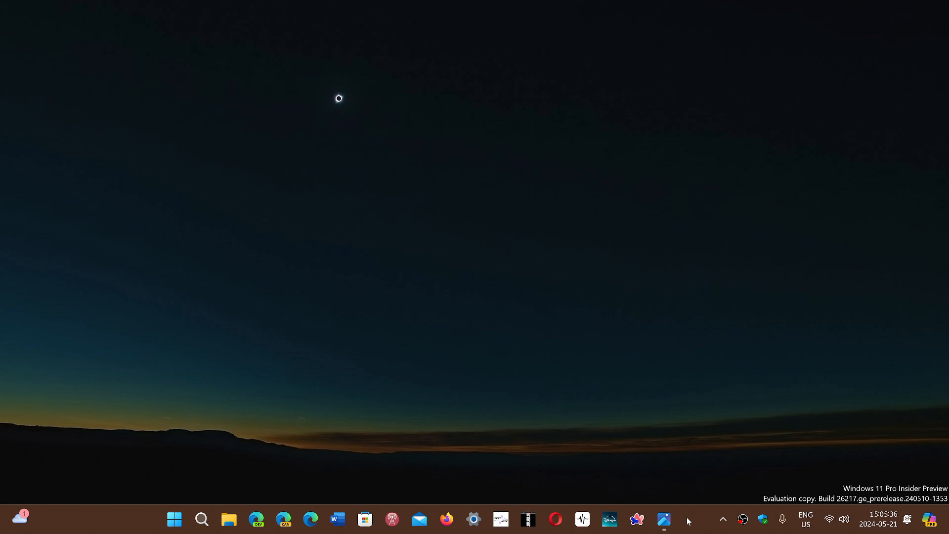
mouse_move(663, 520)
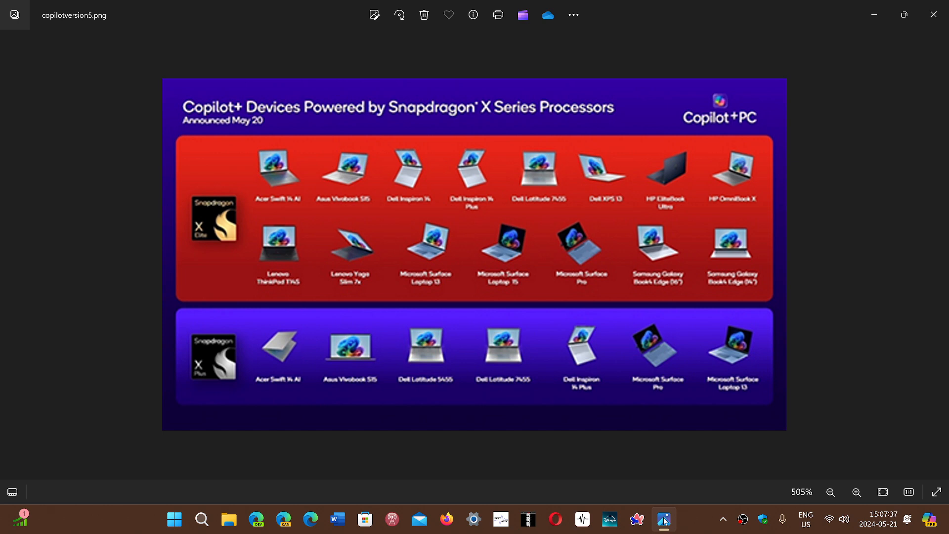
mouse_move(701, 513)
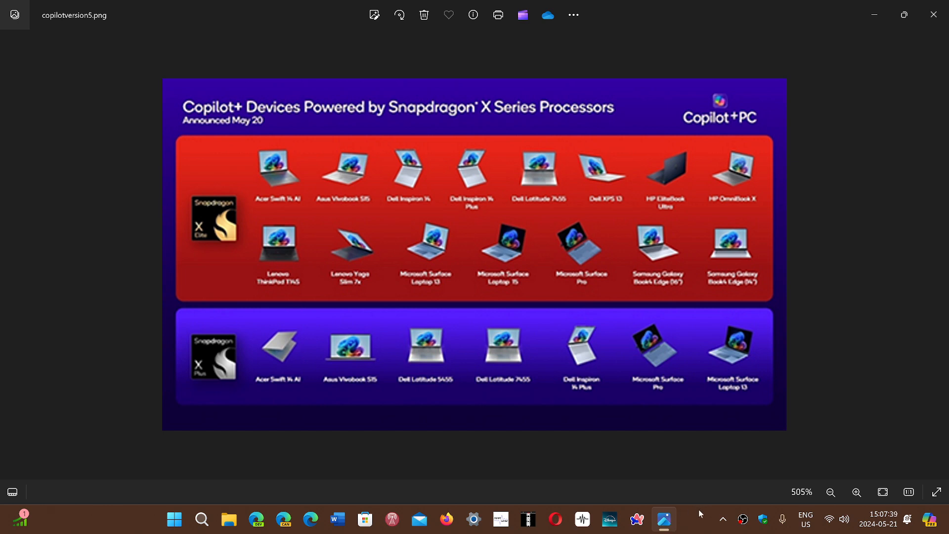
mouse_move(694, 520)
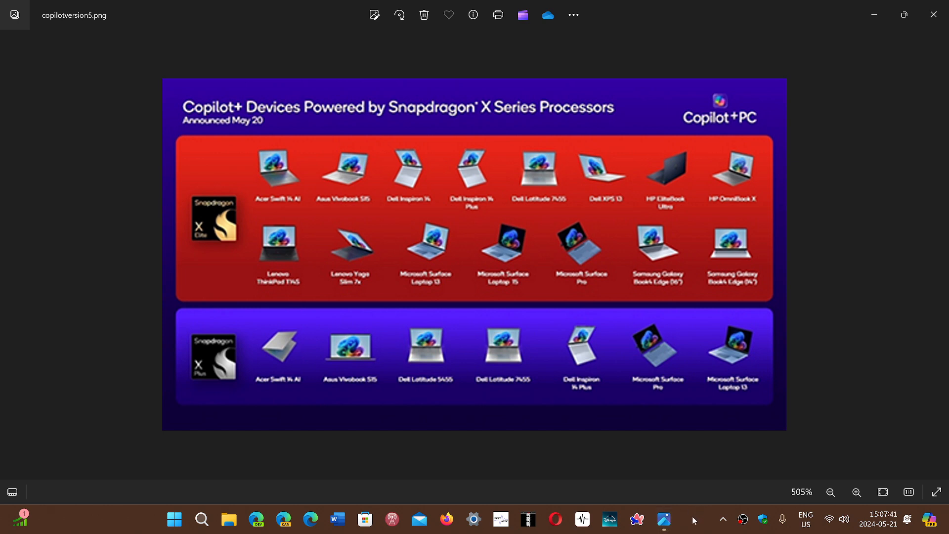